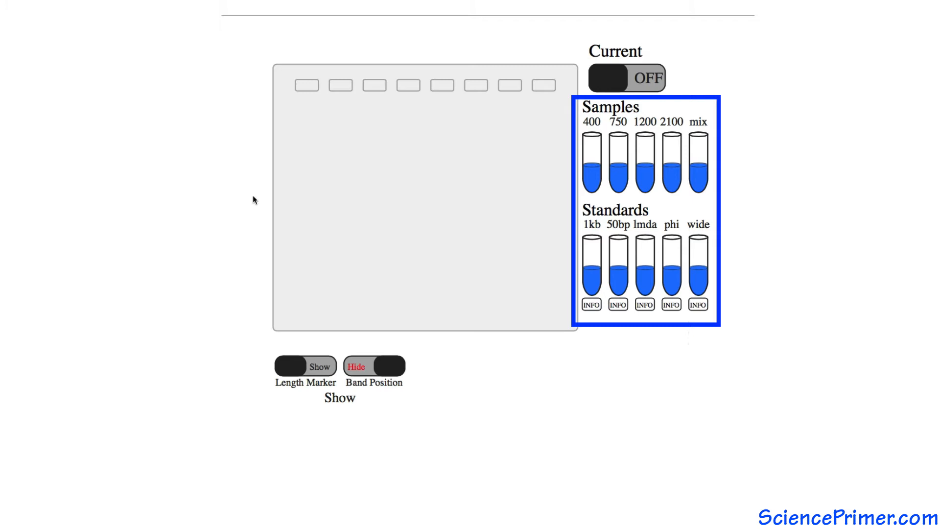
Load the remaining sample tubes, including 750, into the empty wells so all eight are filled
left_click(590, 305)
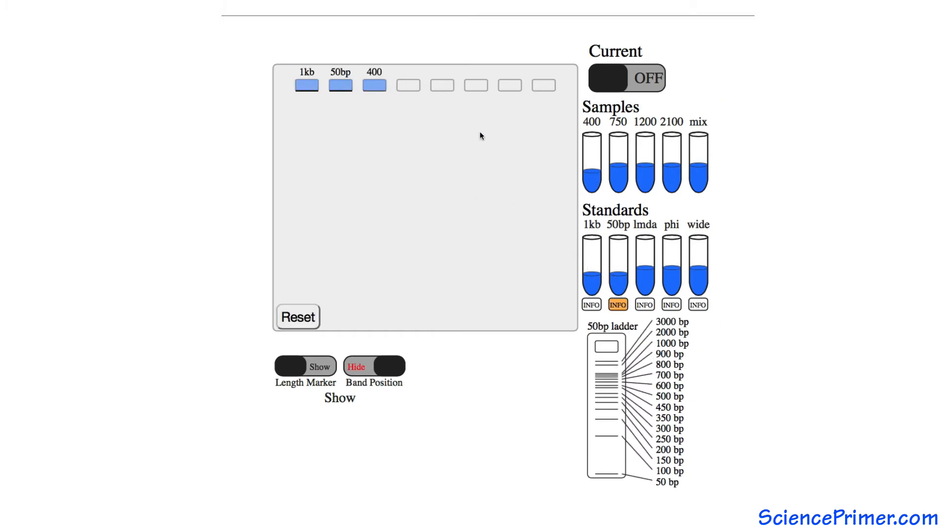
left_click(619, 162)
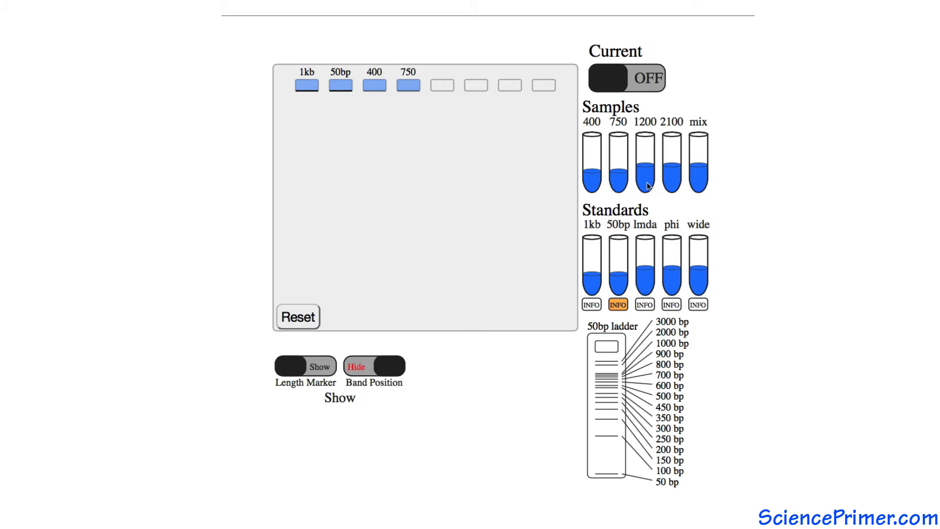
left_click_drag(646, 167, 476, 86)
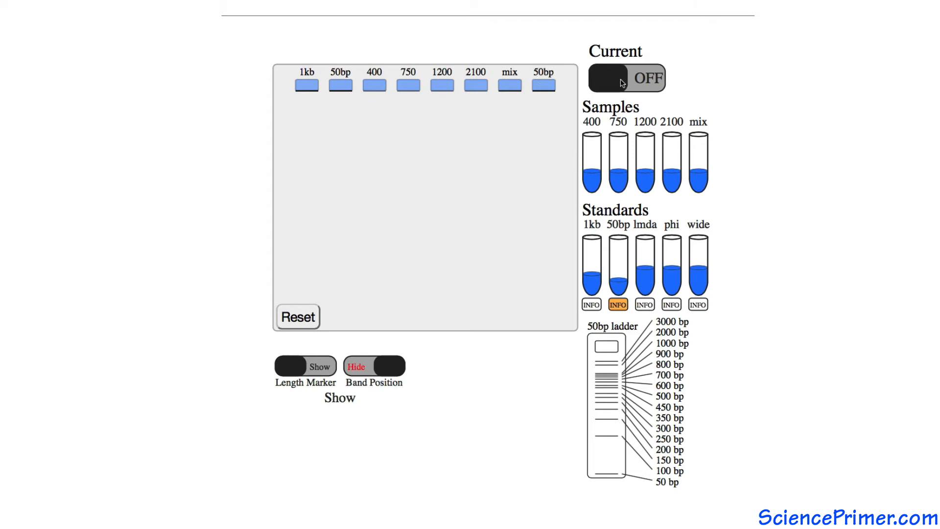
Switch the current ON, let the DNA bands migrate apart, then switch it OFF
left_click(644, 78)
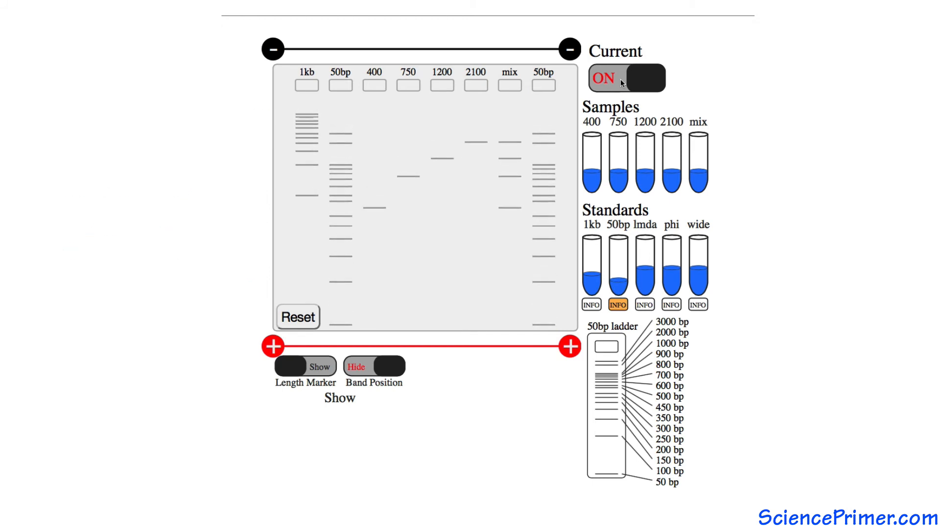
left_click(649, 79)
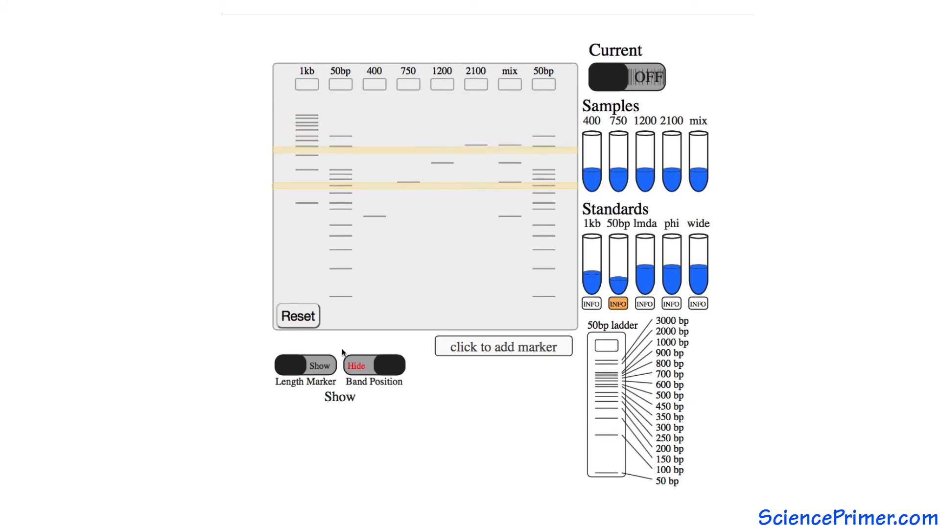
Show the length labels on every band, then Reset the gel to empty wells
left_click(306, 364)
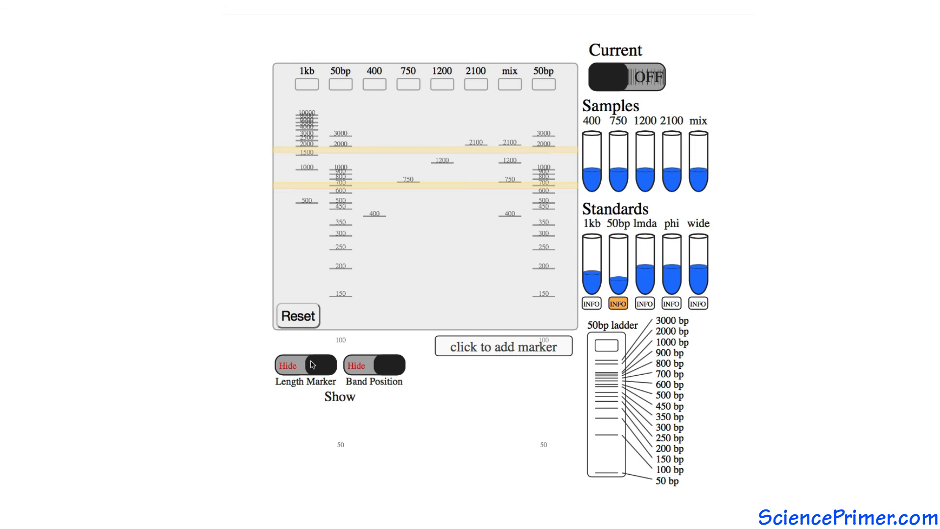
mouse_move(270, 306)
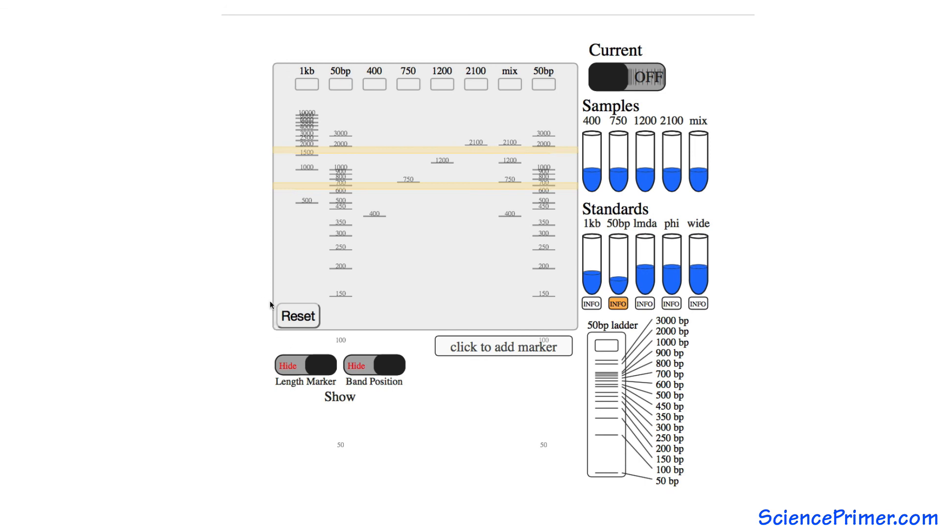
left_click(298, 317)
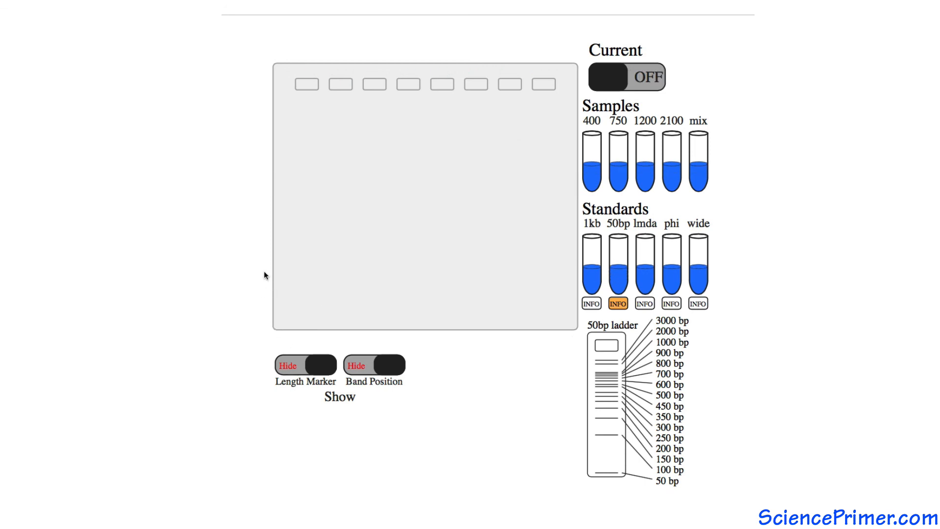